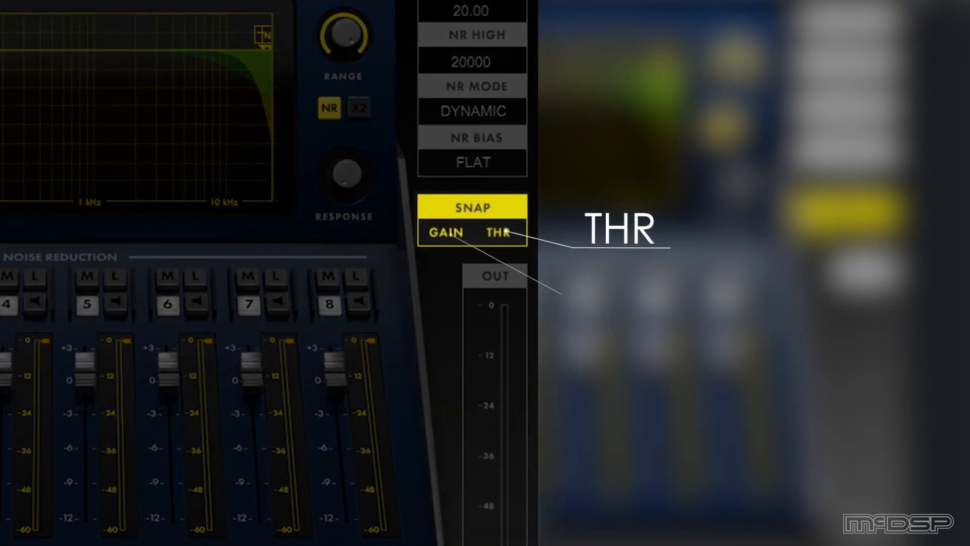
- Disengage SNAP so the snapped GAIN/THR values across the eight bands stay put
{"action": "left_click", "coordinate": [444, 233]}
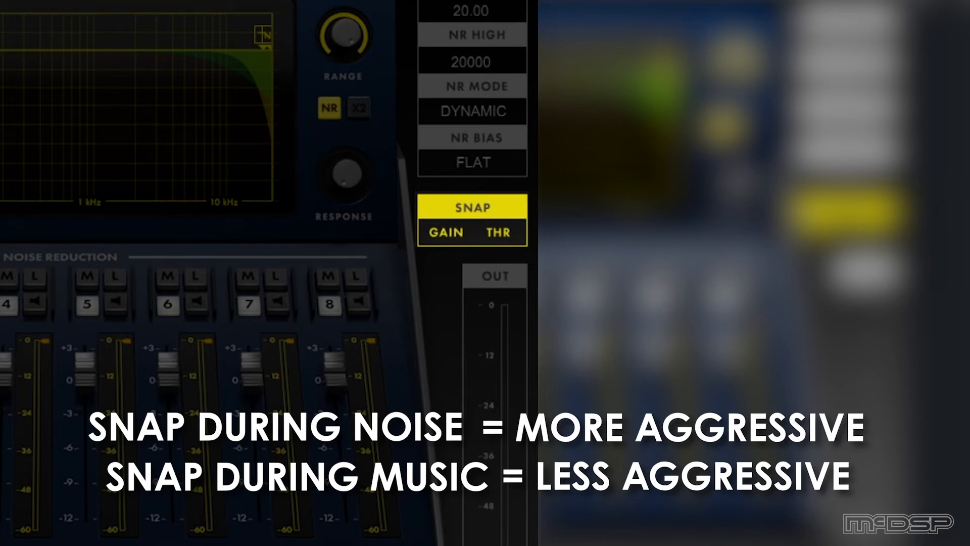
{"action": "left_click", "coordinate": [471, 206]}
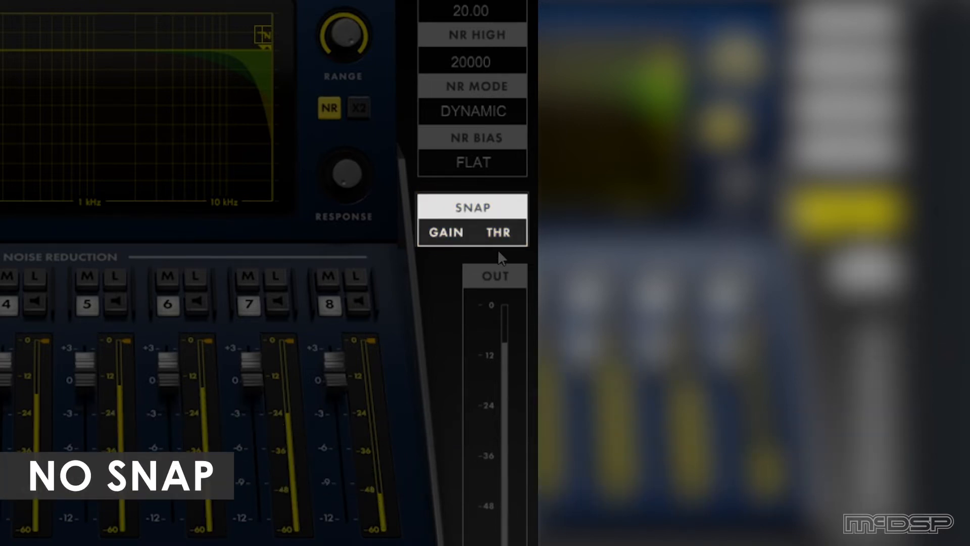
{"action": "left_click", "coordinate": [471, 207]}
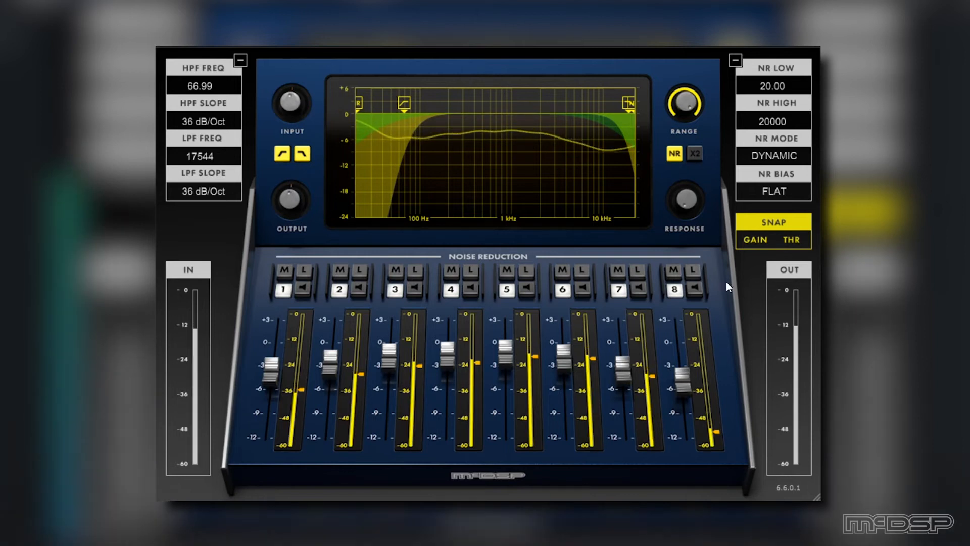
- Solo band 6 with its listen button, then solo band 7 to check for leftover noise
{"action": "left_click", "coordinate": [580, 289]}
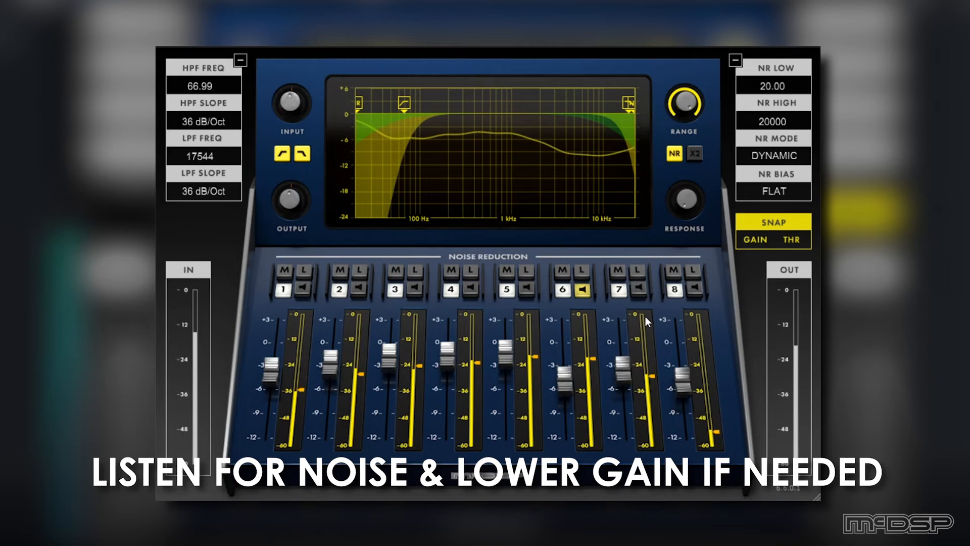
{"action": "left_click", "coordinate": [635, 290]}
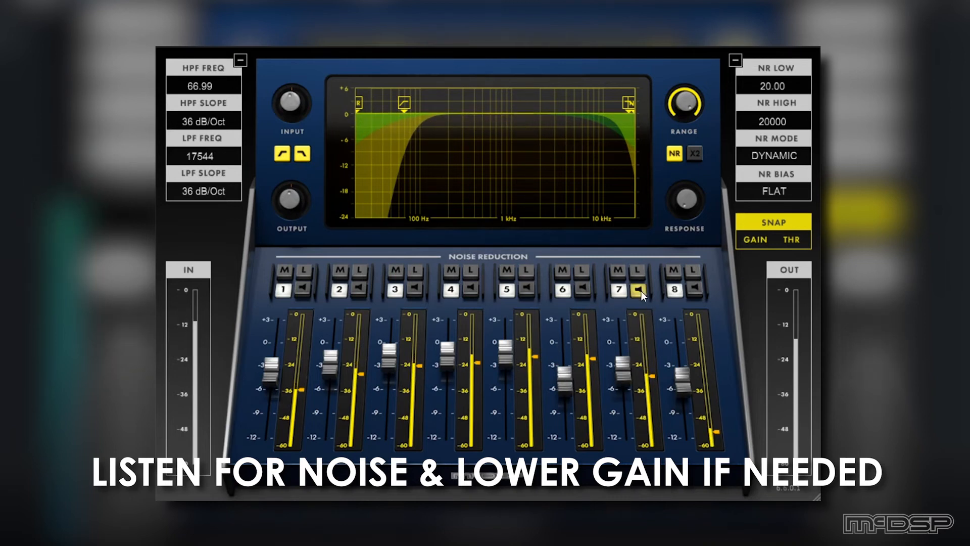